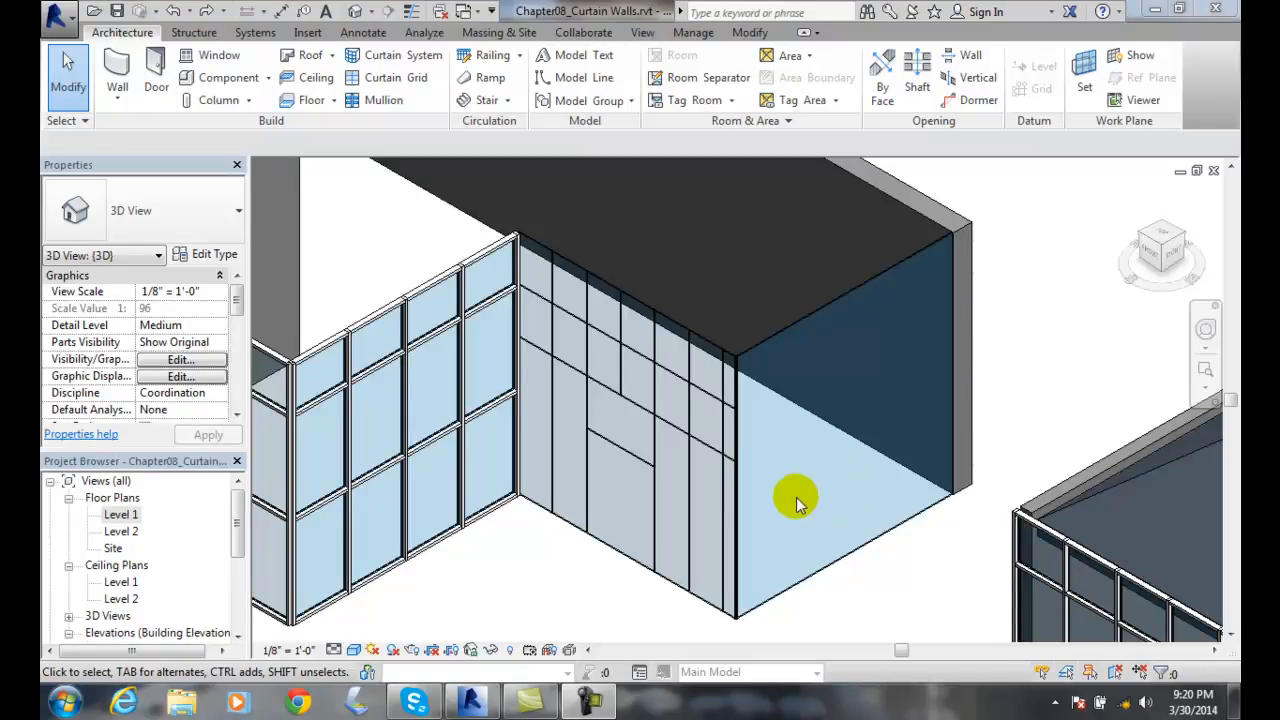
pyautogui.moveTo(675, 385)
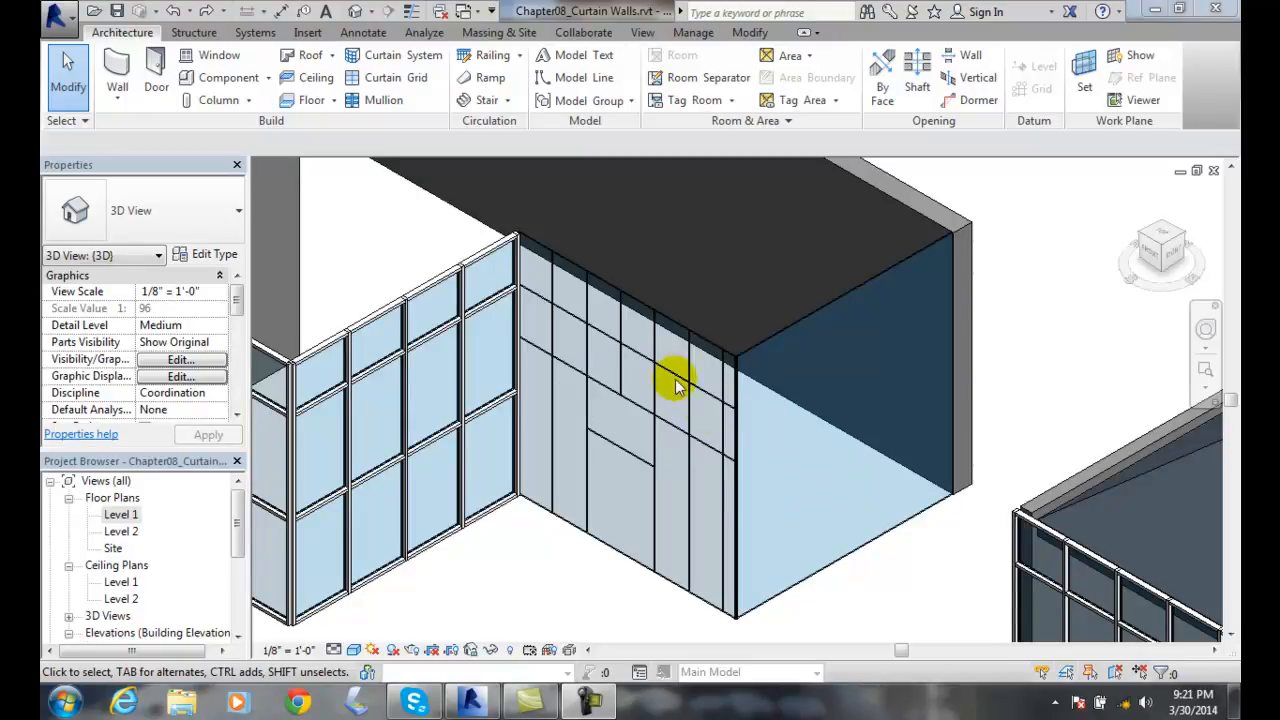
pyautogui.moveTo(700, 400)
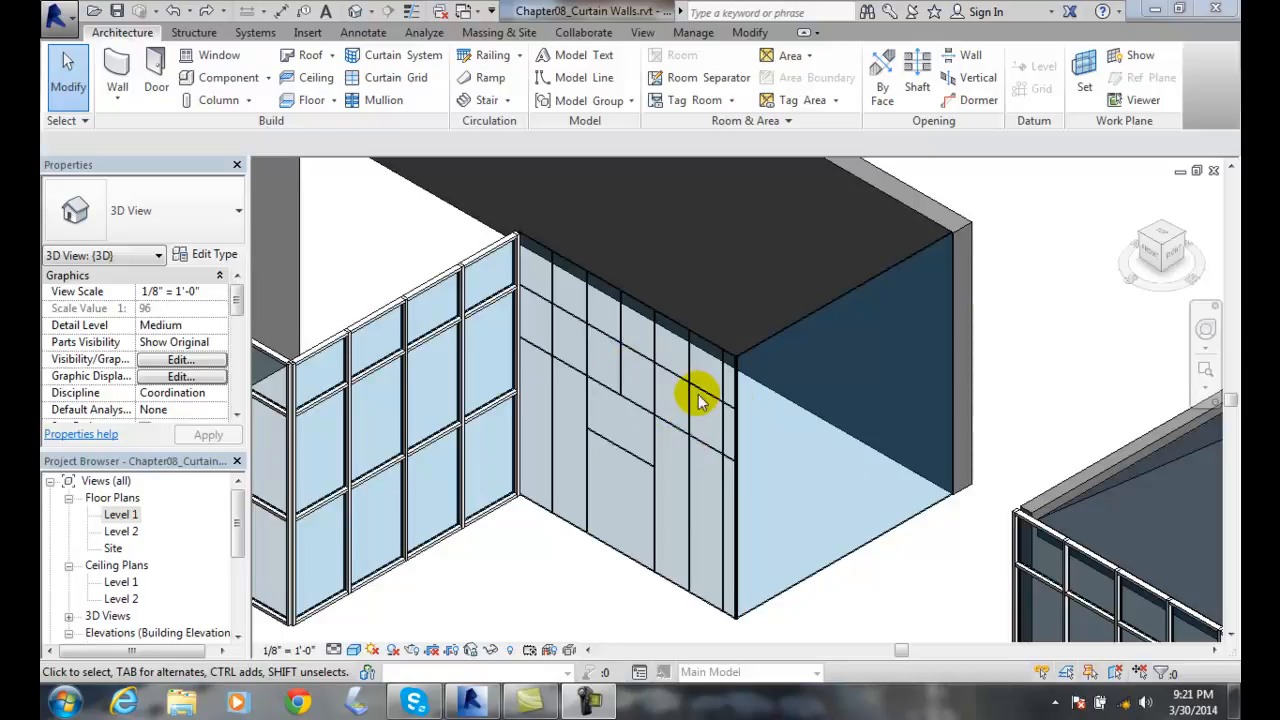
pyautogui.moveTo(700, 445)
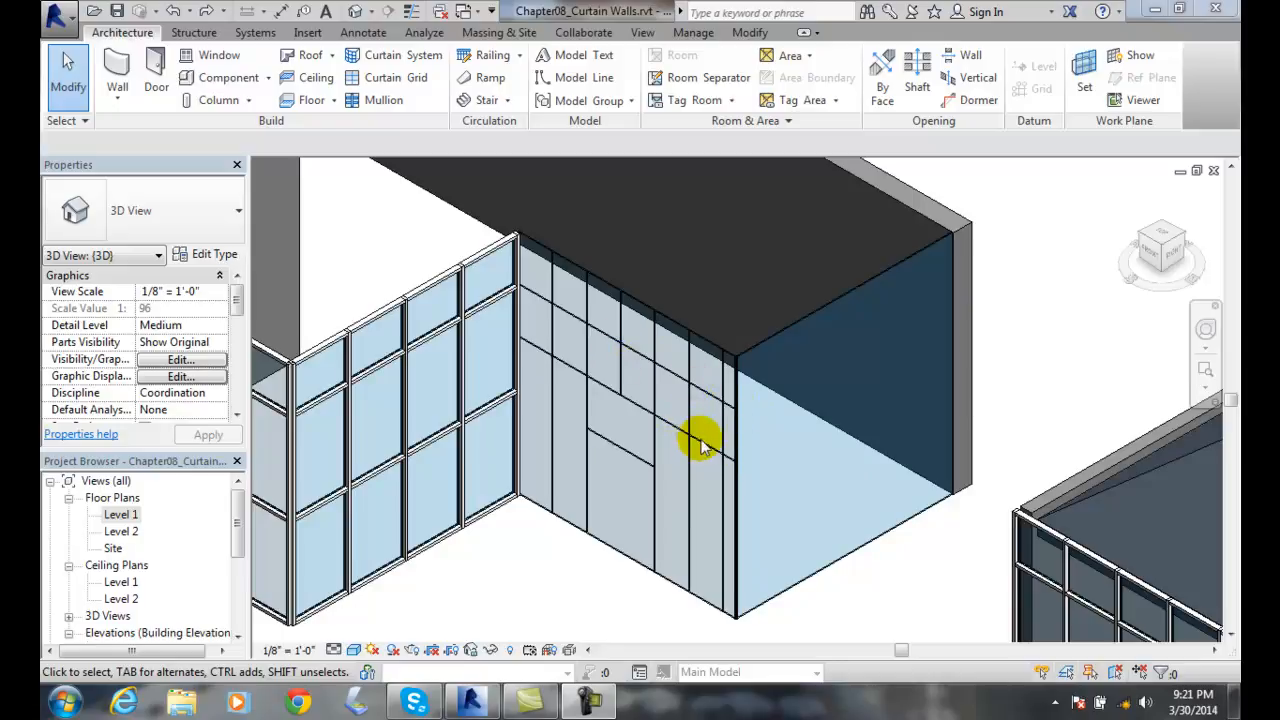
pyautogui.moveTo(700, 420)
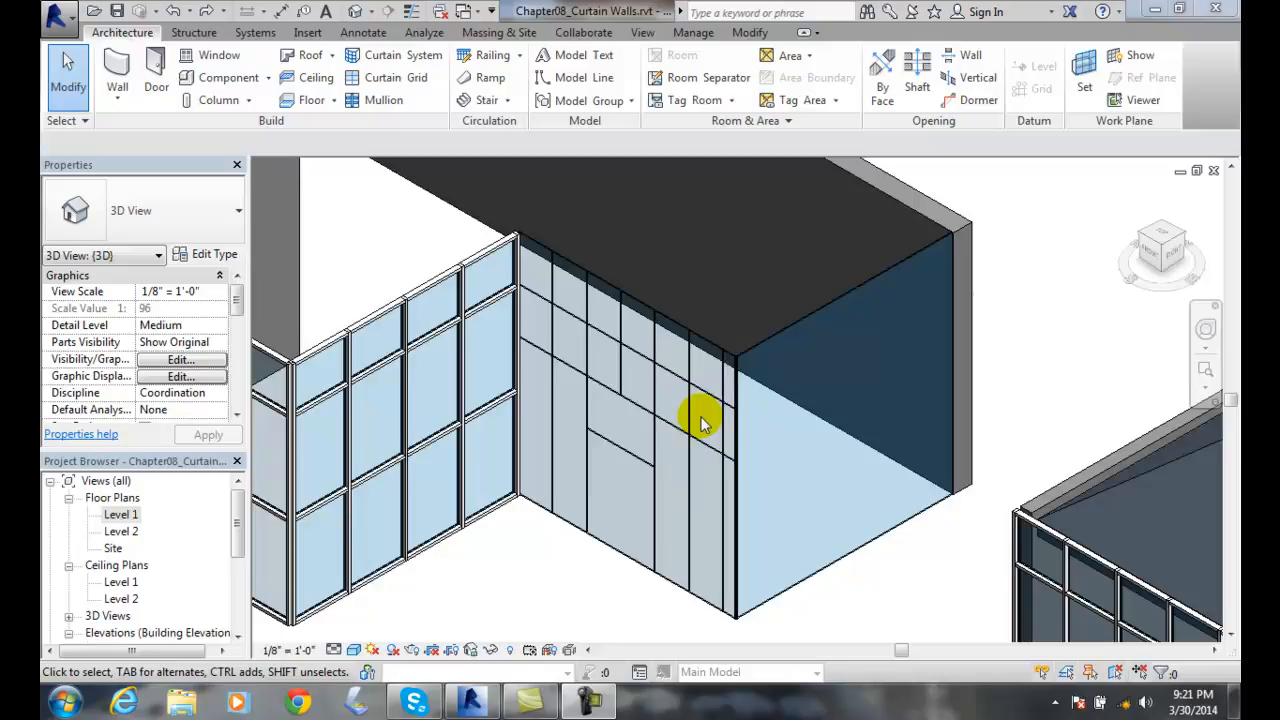
pyautogui.moveTo(700, 425)
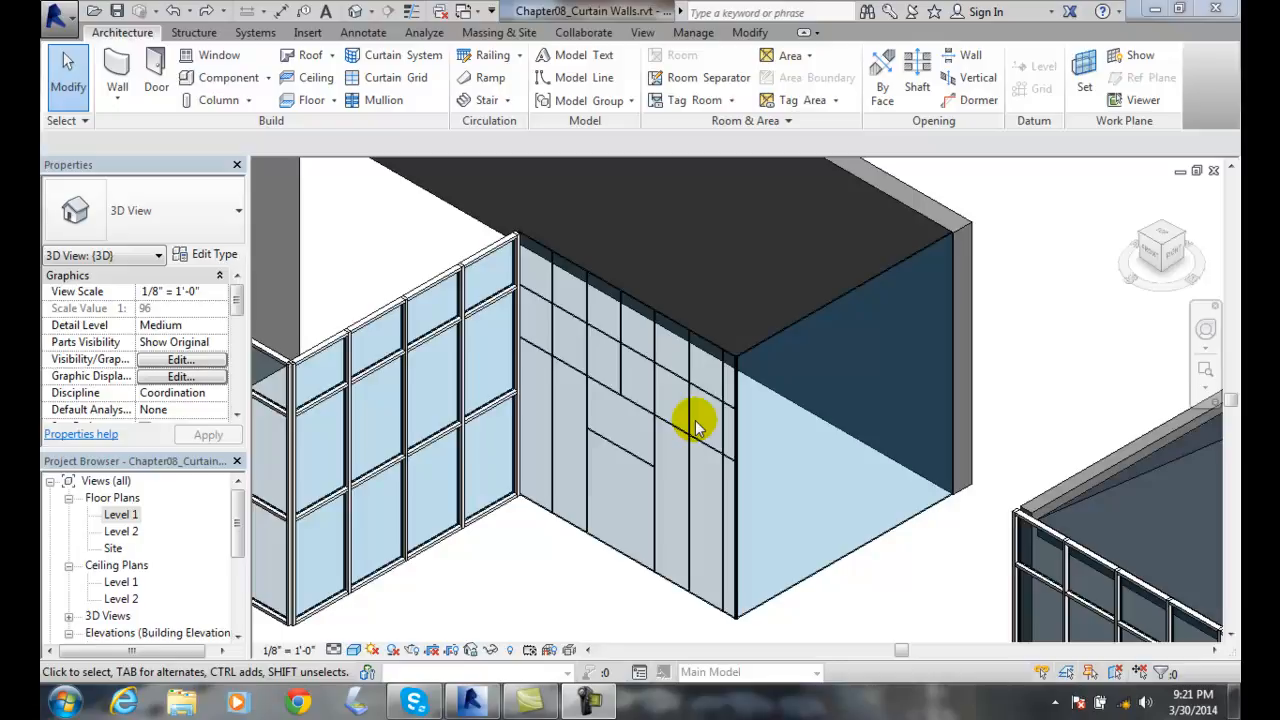
pyautogui.moveTo(695, 425)
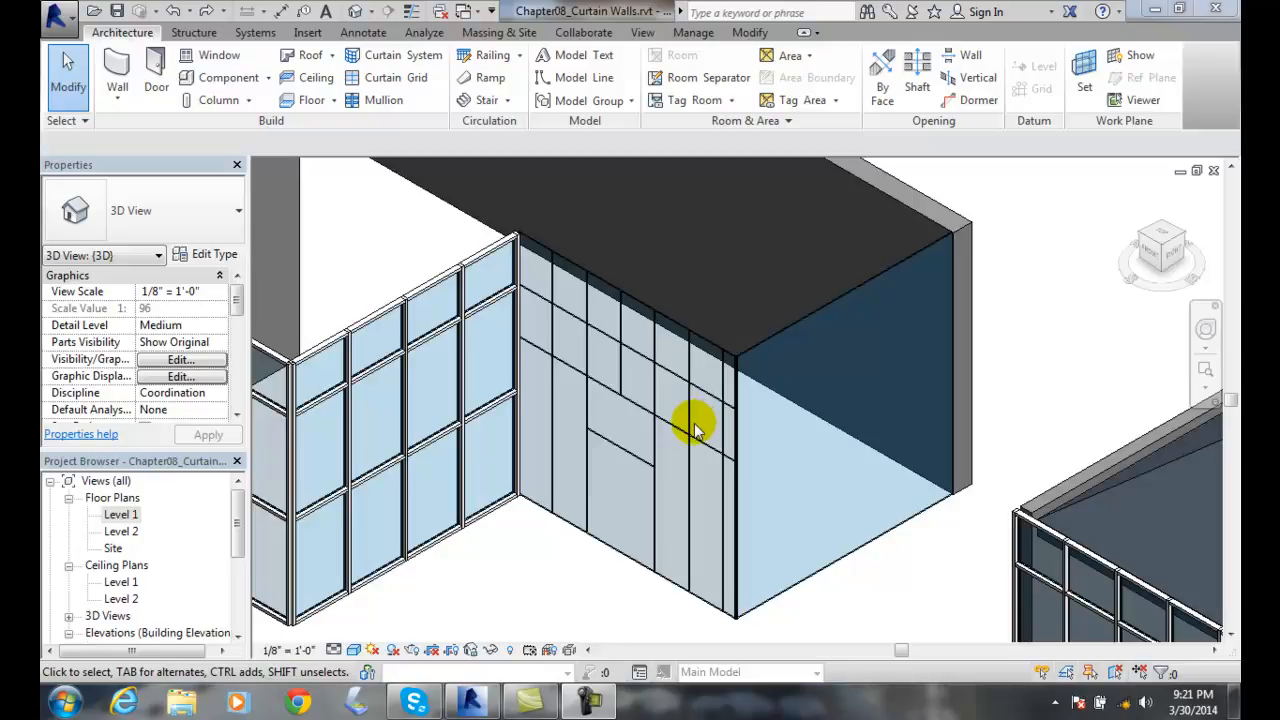
pyautogui.moveTo(700, 432)
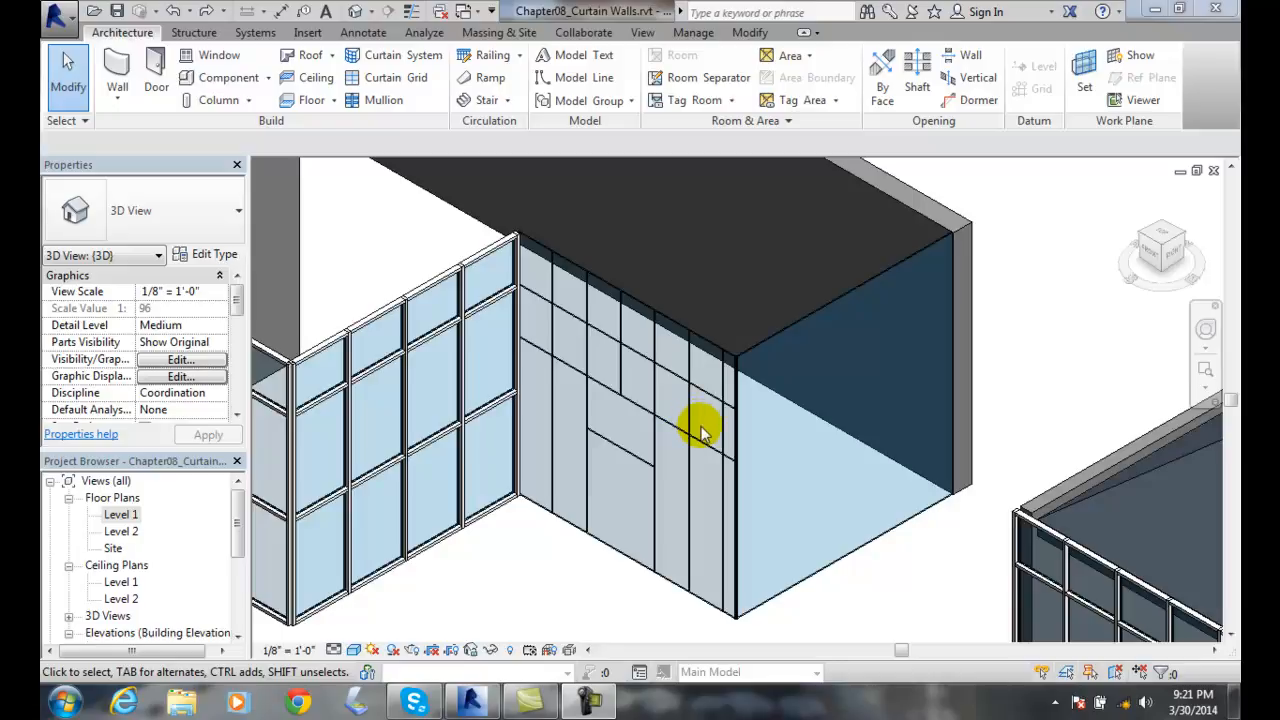
pyautogui.moveTo(687, 405)
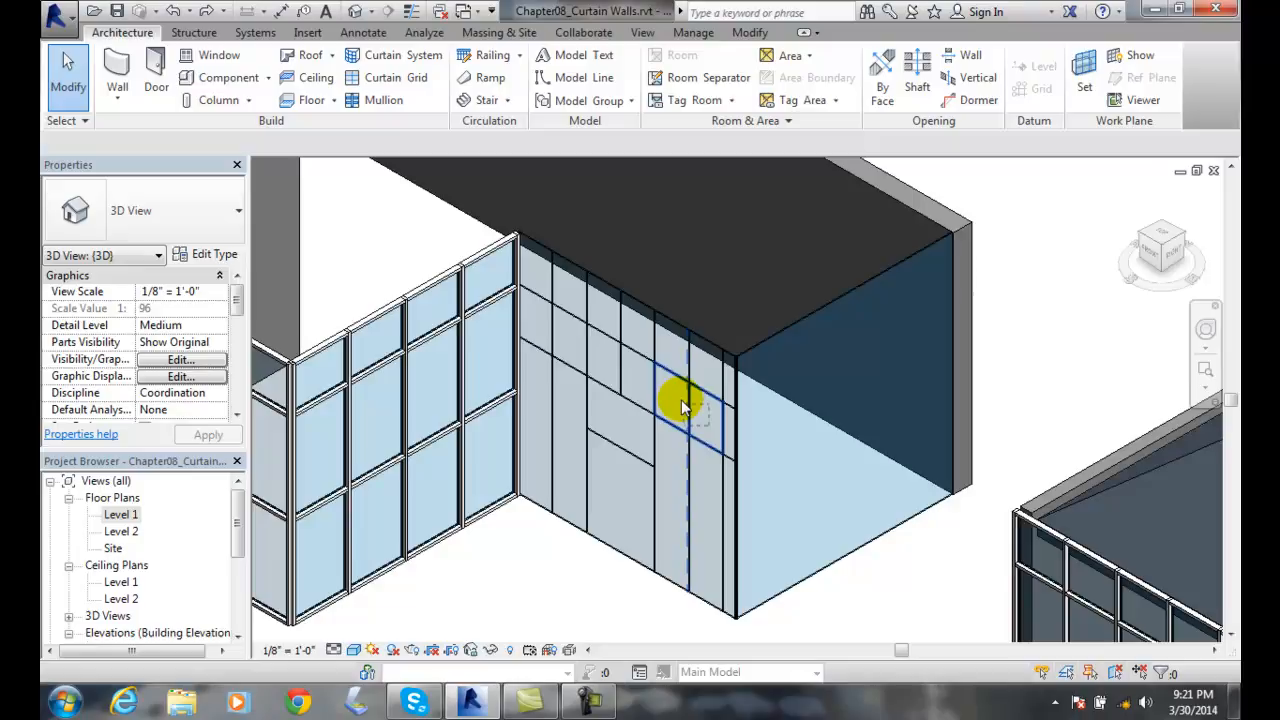
# Step: Filter the two-panel-plus-grid-line selection down to only the two curtain panels
pyautogui.click(685, 405)
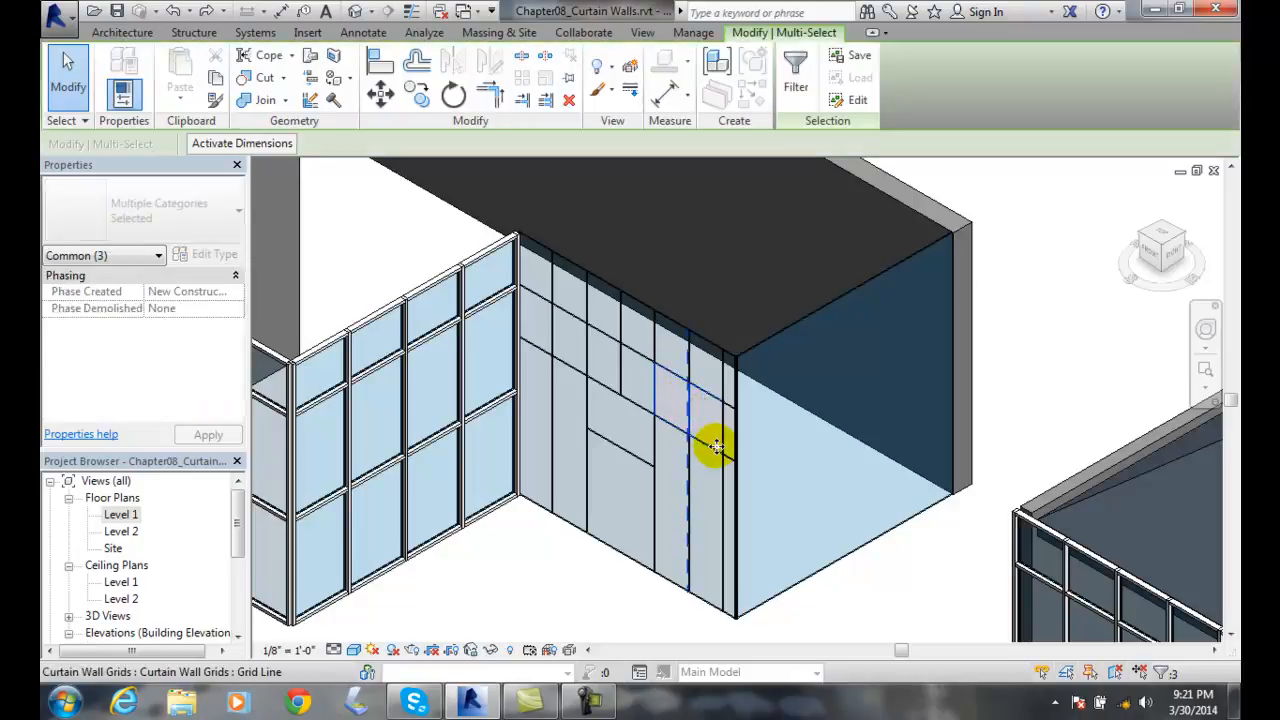
pyautogui.click(795, 67)
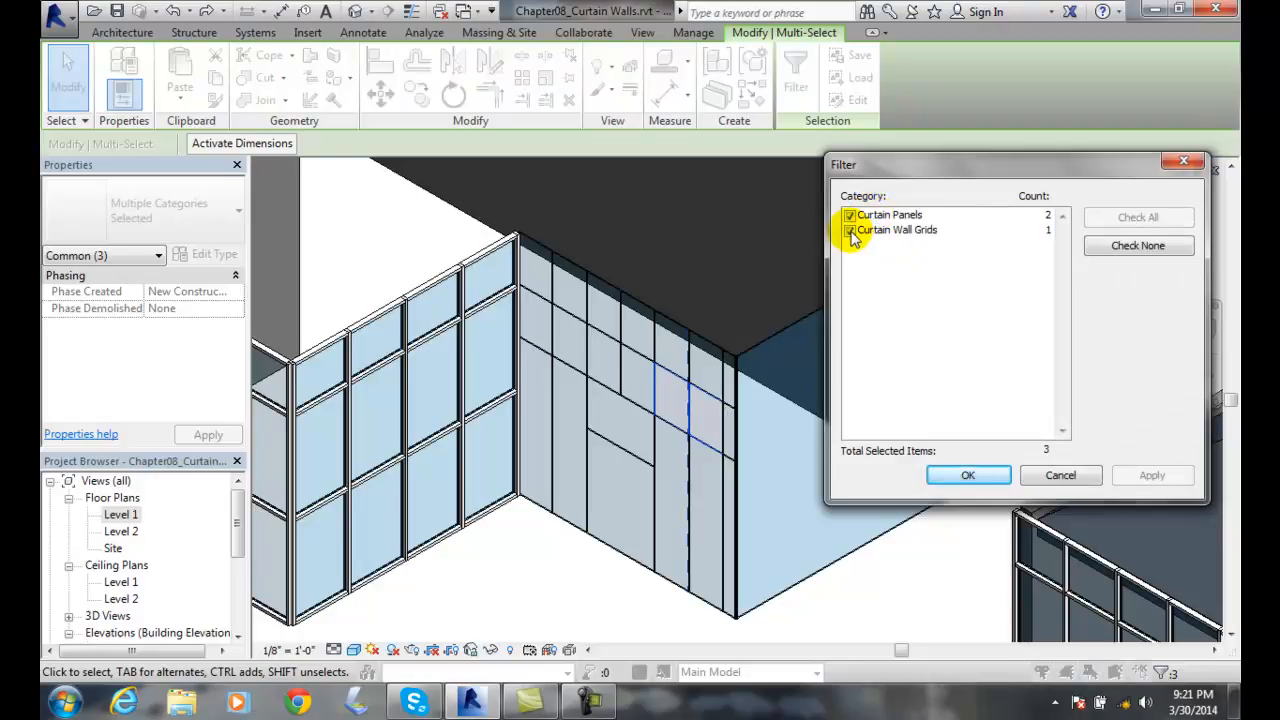
pyautogui.click(850, 230)
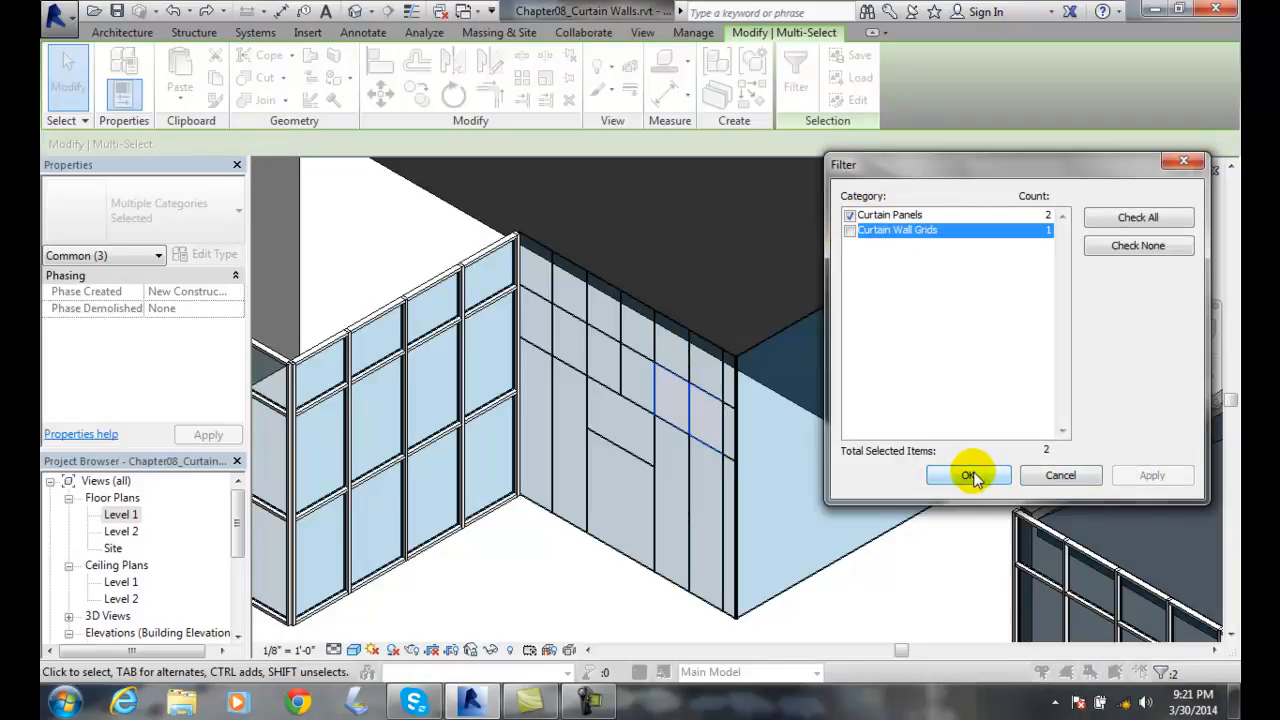
pyautogui.click(968, 475)
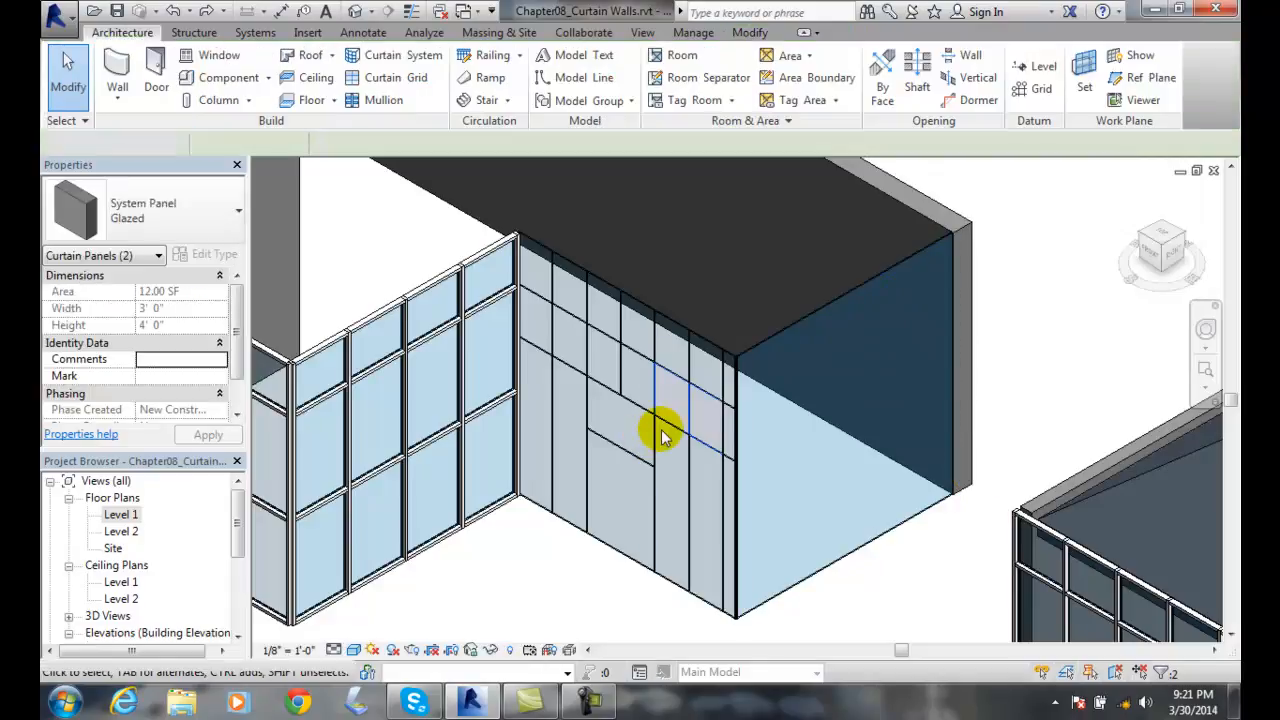
pyautogui.click(700, 588)
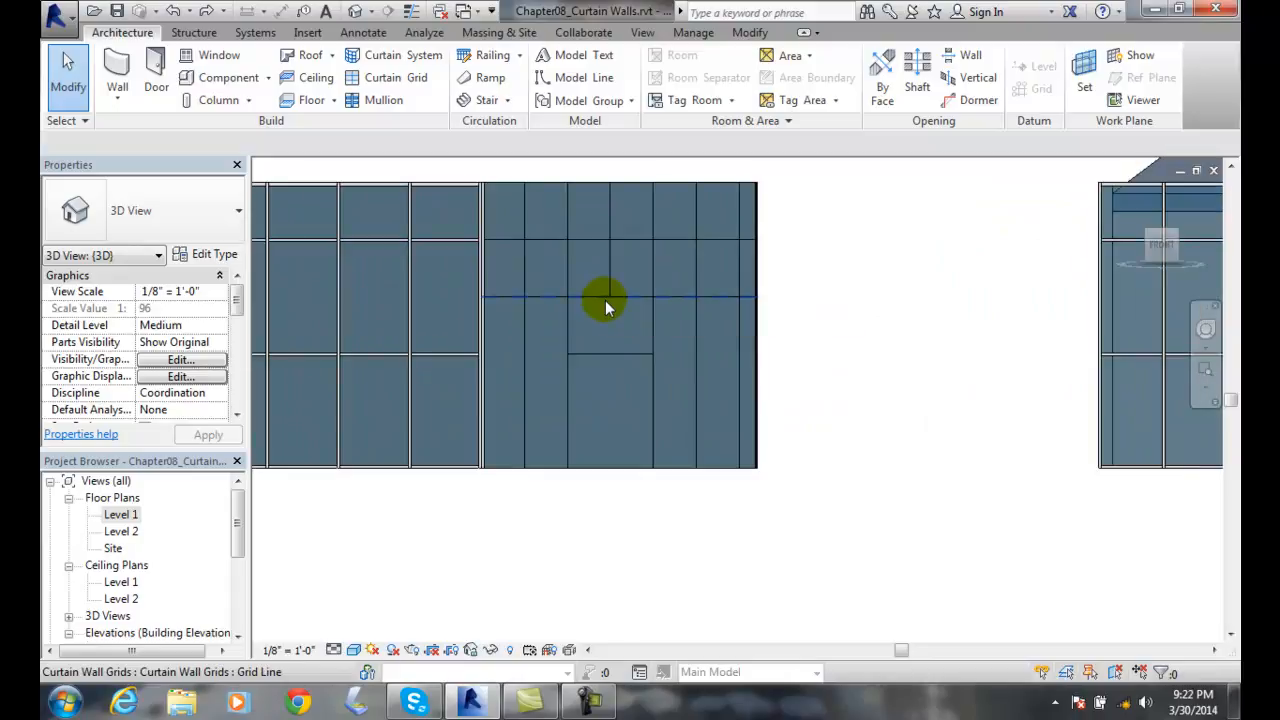
# Step: Window-select the horizontal band: seven panels and six grid lines
pyautogui.click(748, 283)
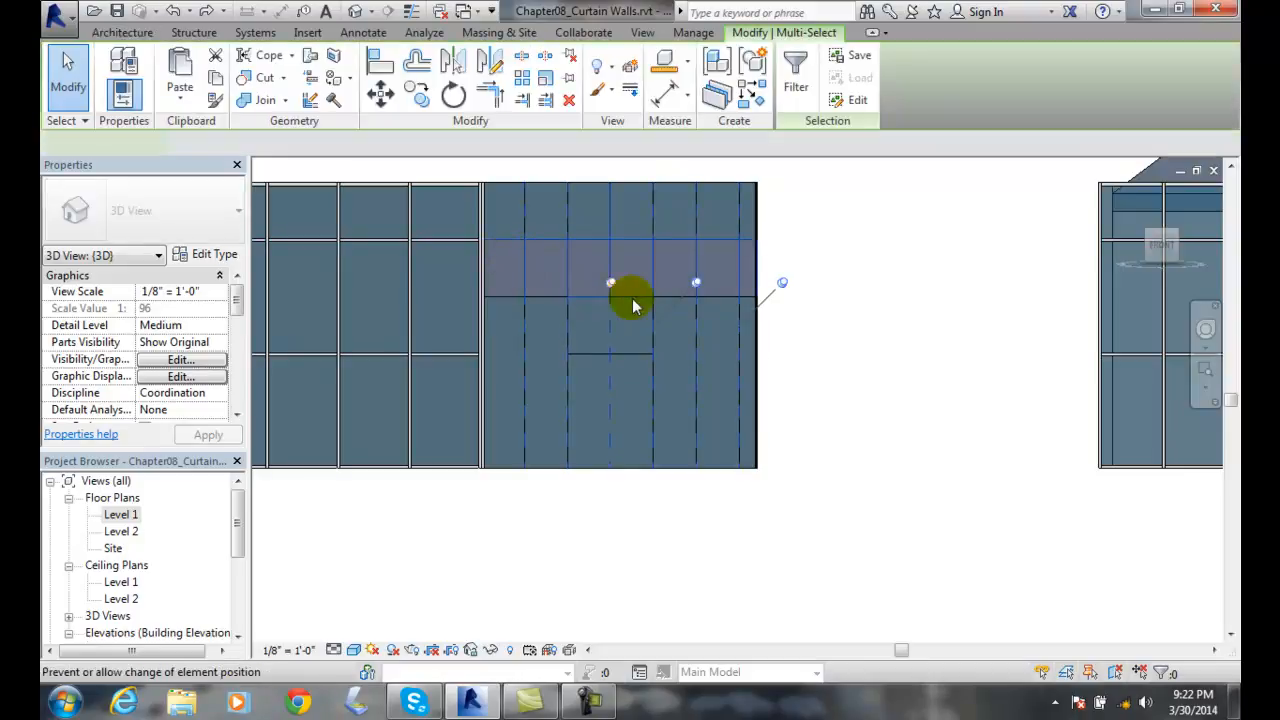
pyautogui.click(795, 70)
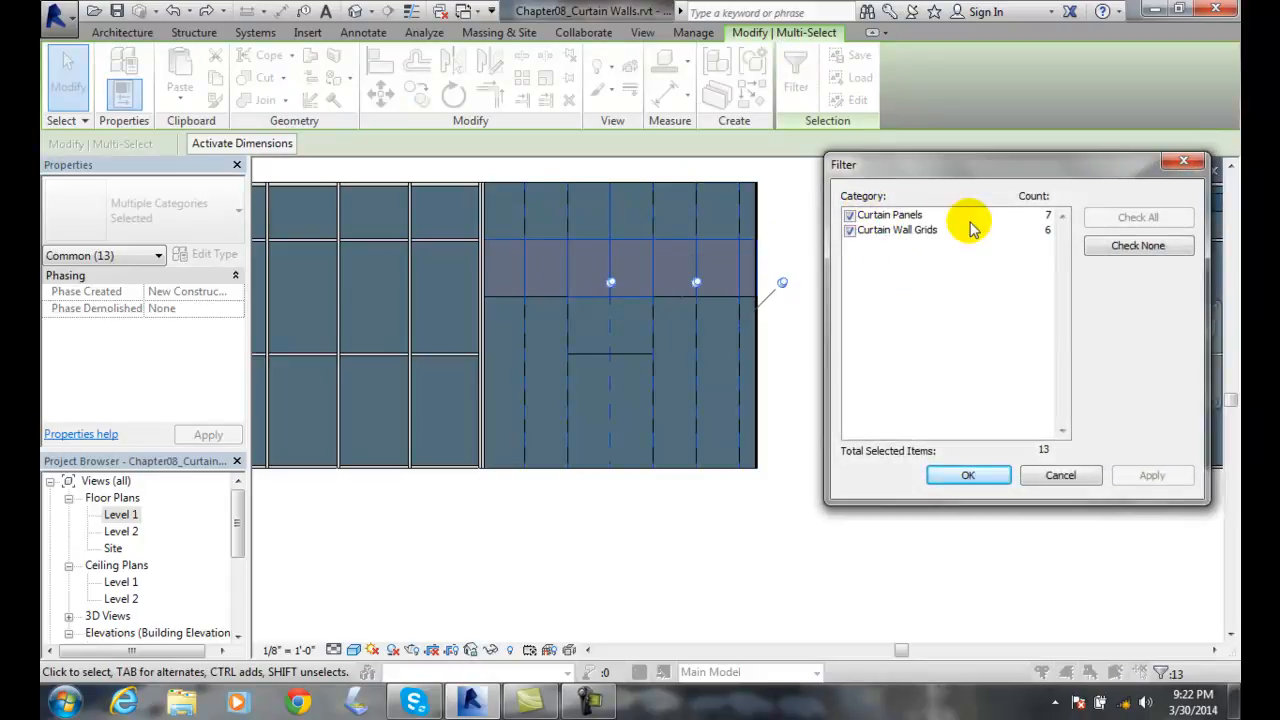
pyautogui.moveTo(640, 265)
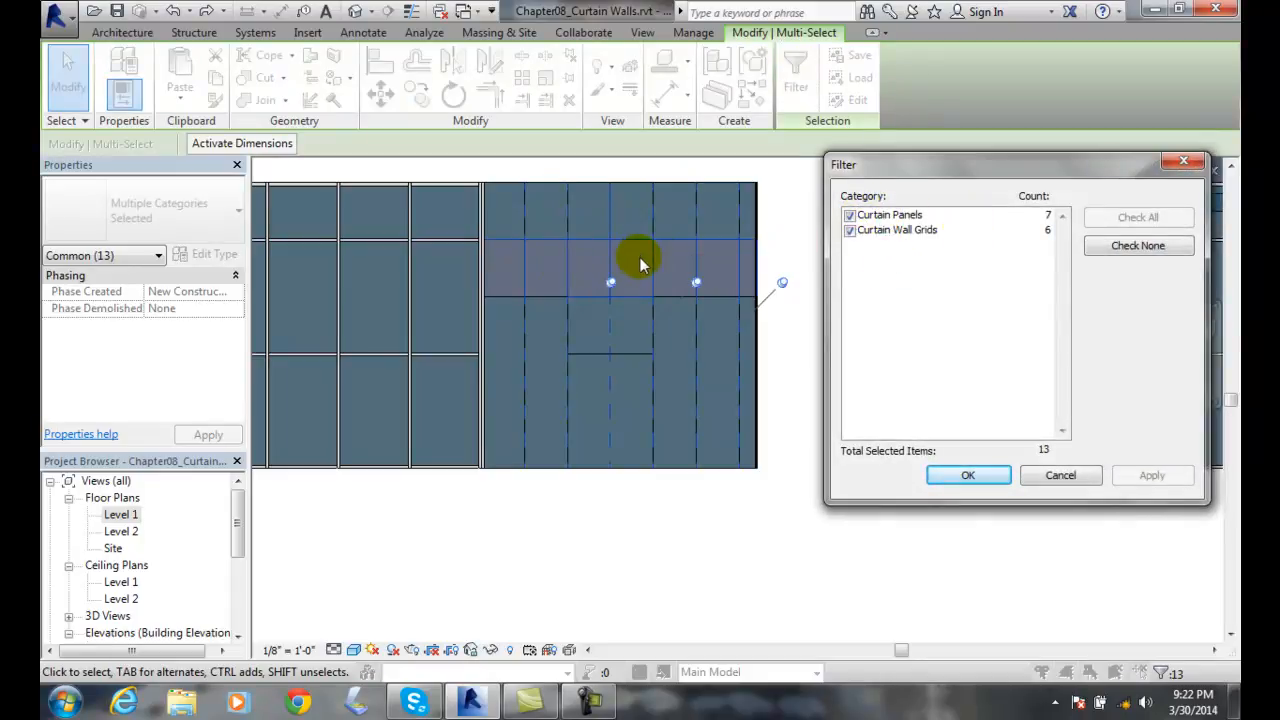
pyautogui.moveTo(760, 265)
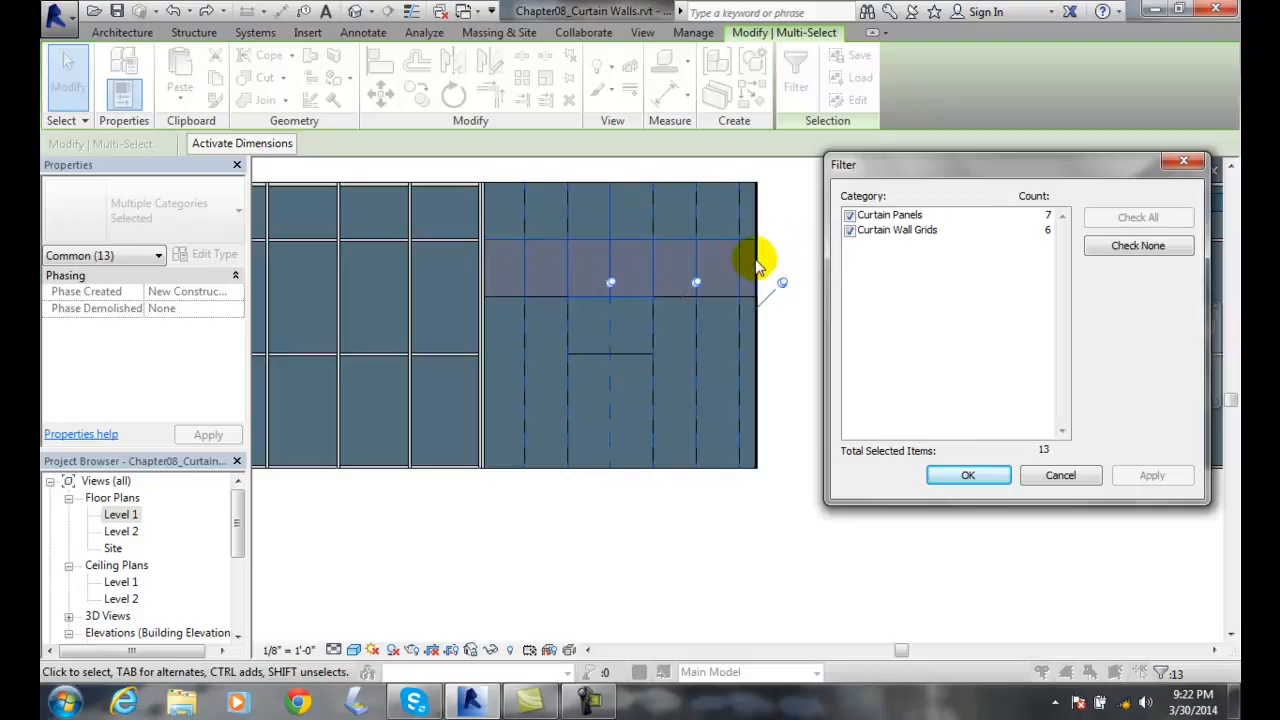
pyautogui.moveTo(630, 262)
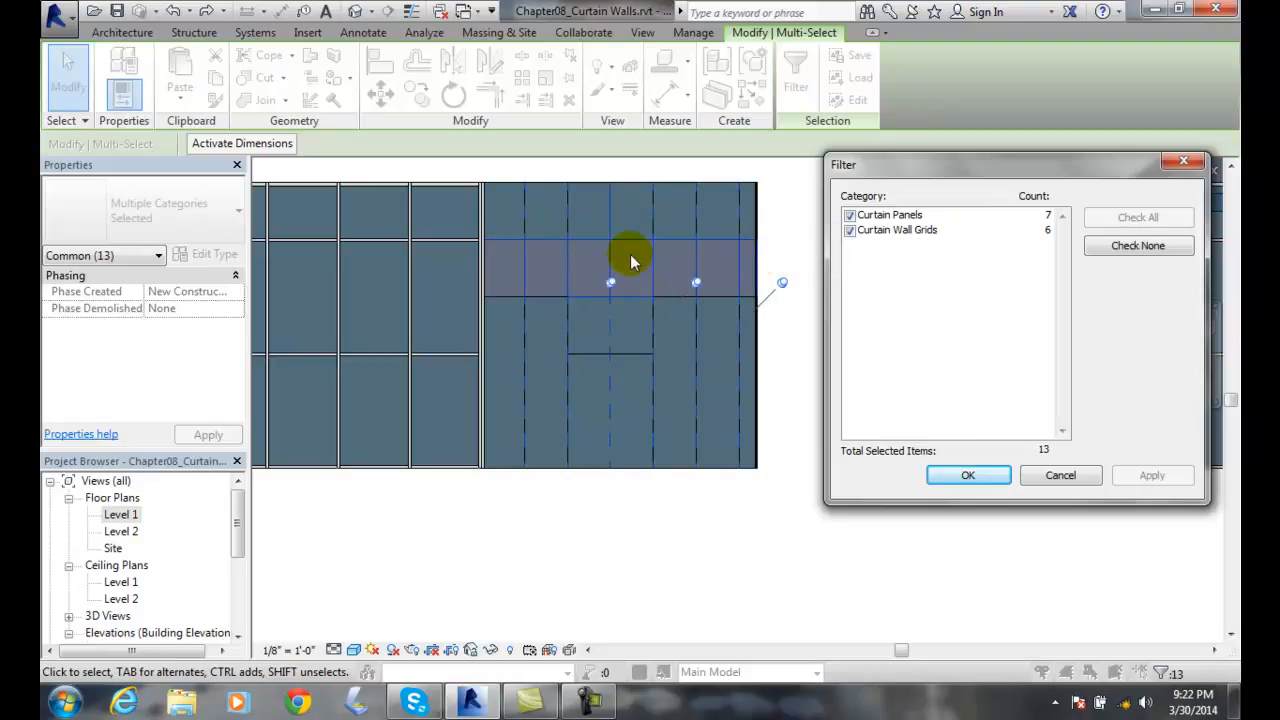
pyautogui.moveTo(848, 232)
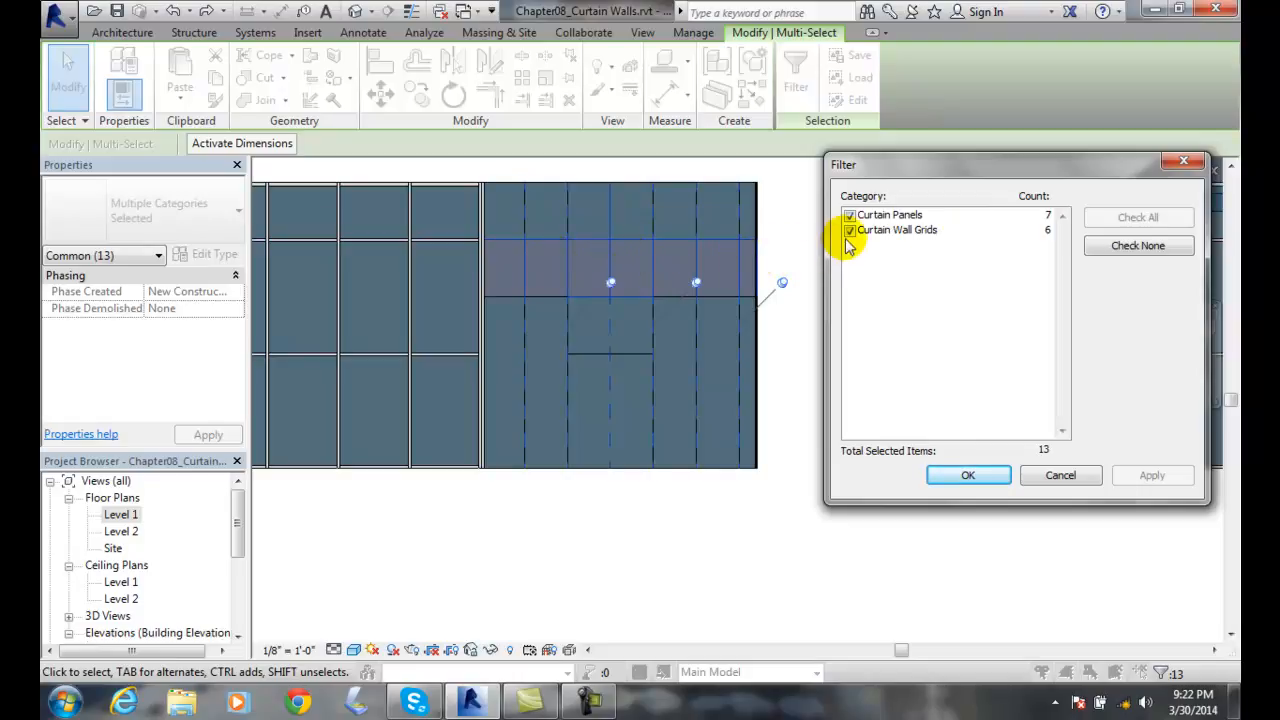
# Step: Uncheck Curtain Wall Grids in Filter so only Curtain Panels (7) stay selected
pyautogui.click(850, 230)
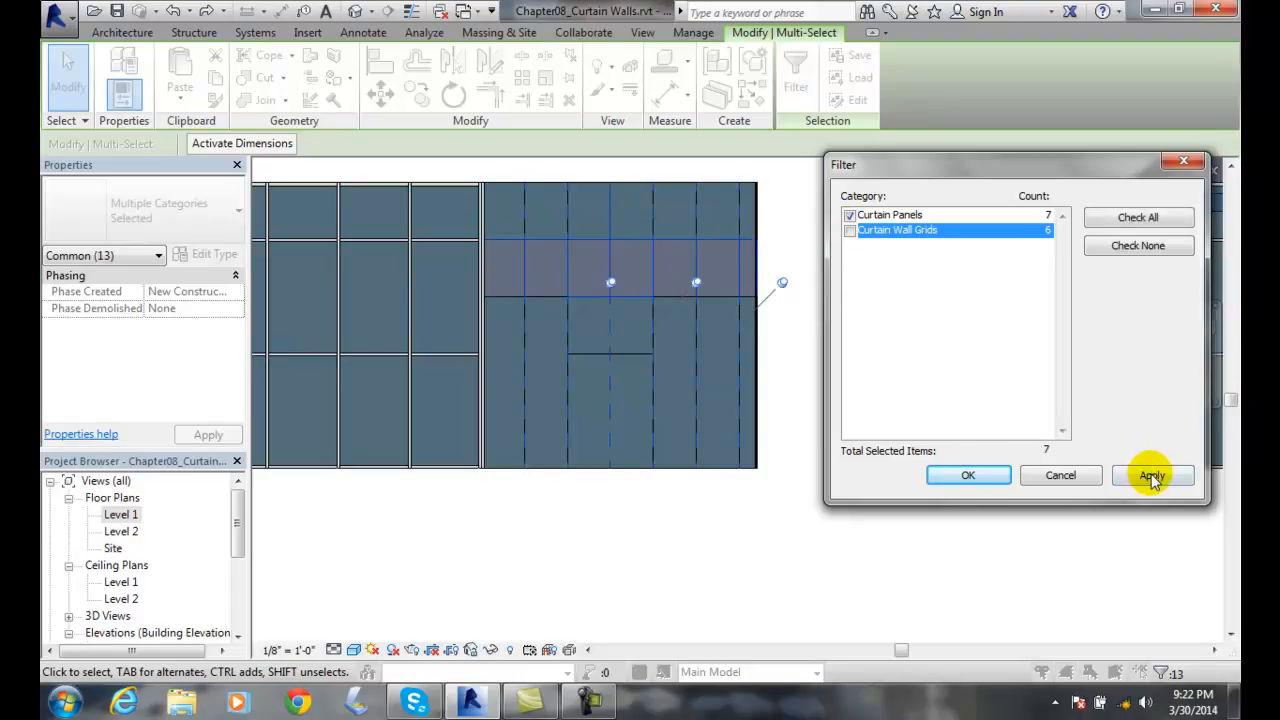
pyautogui.click(1152, 475)
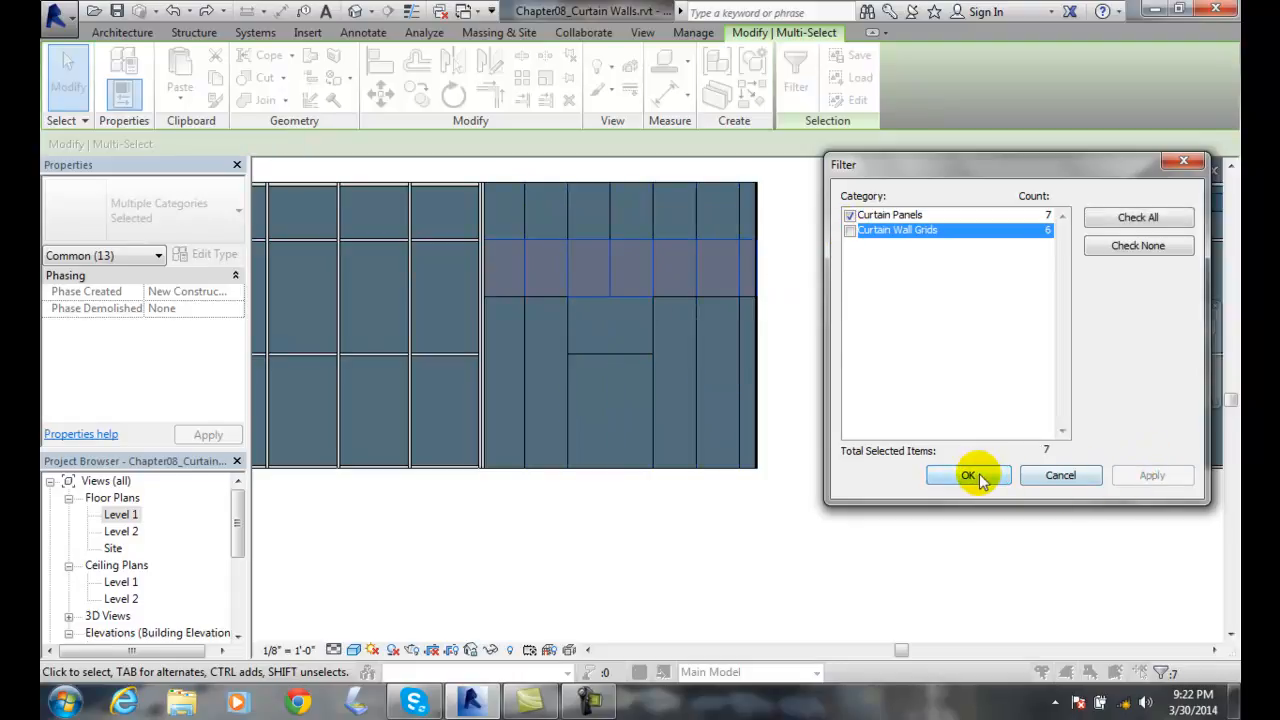
pyautogui.click(968, 475)
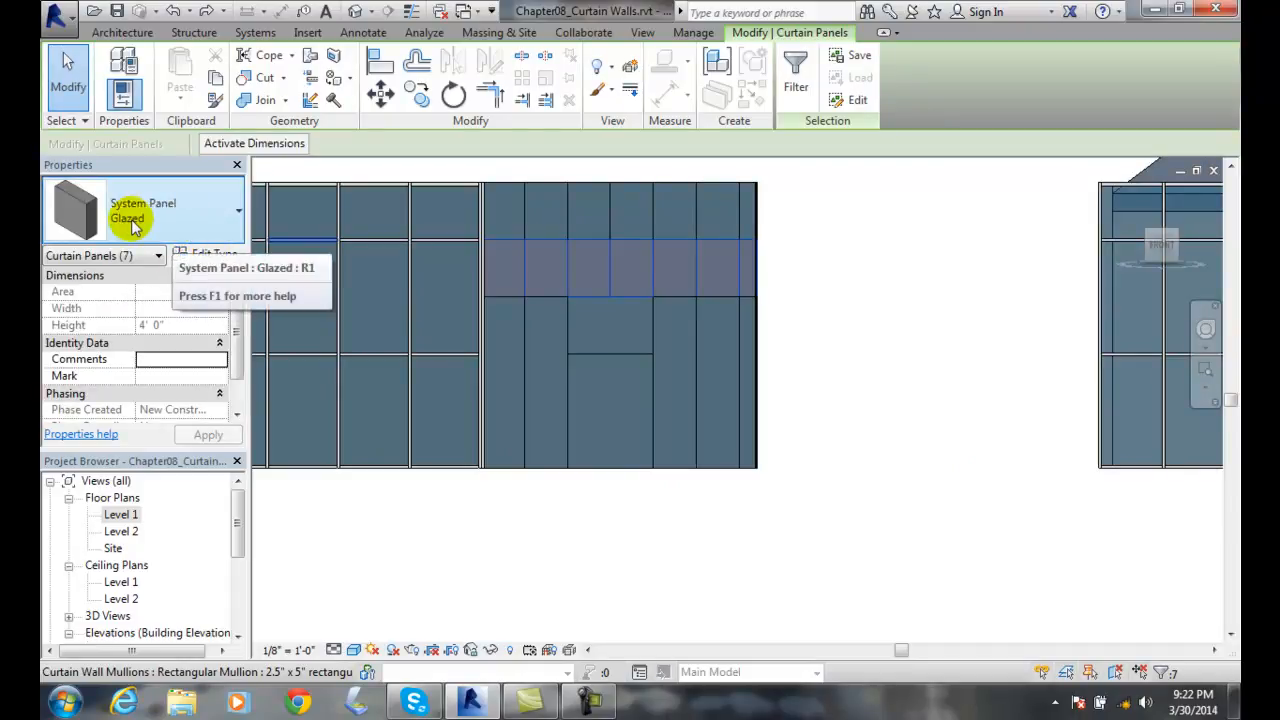
pyautogui.moveTo(238, 212)
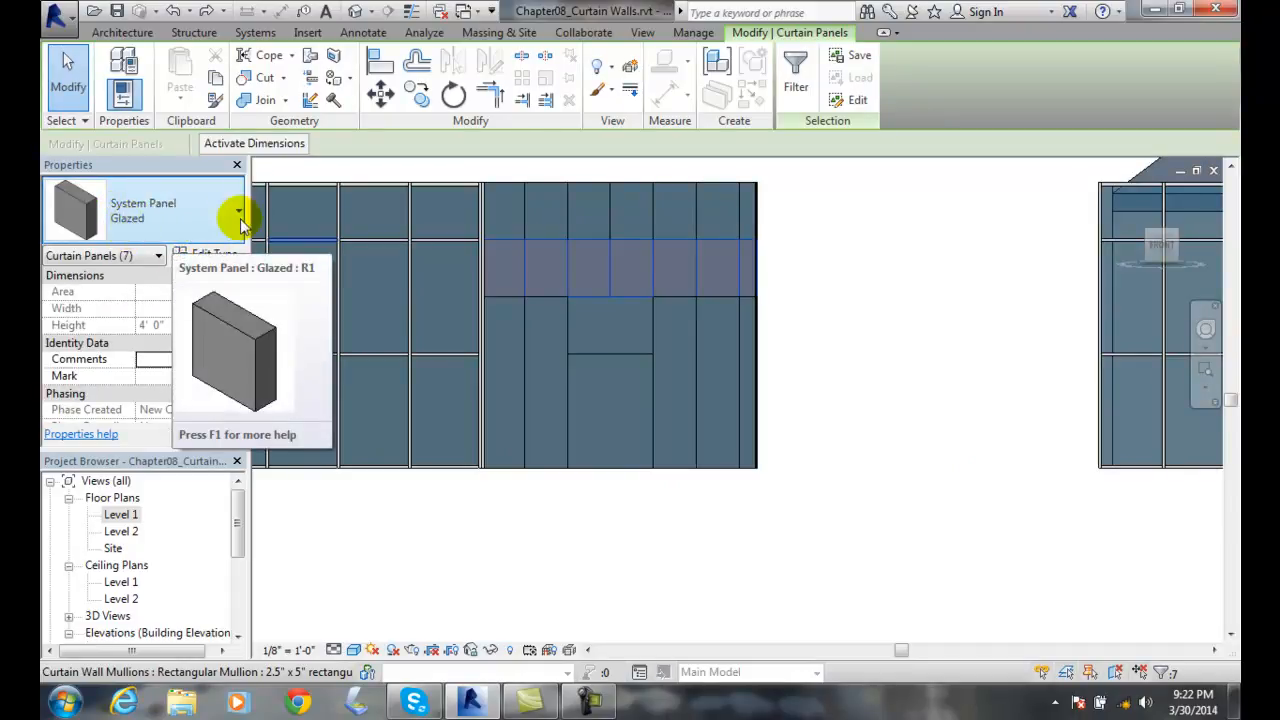
# Step: Set the seven band panels to System Panel: Solid and deselect them
pyautogui.click(239, 210)
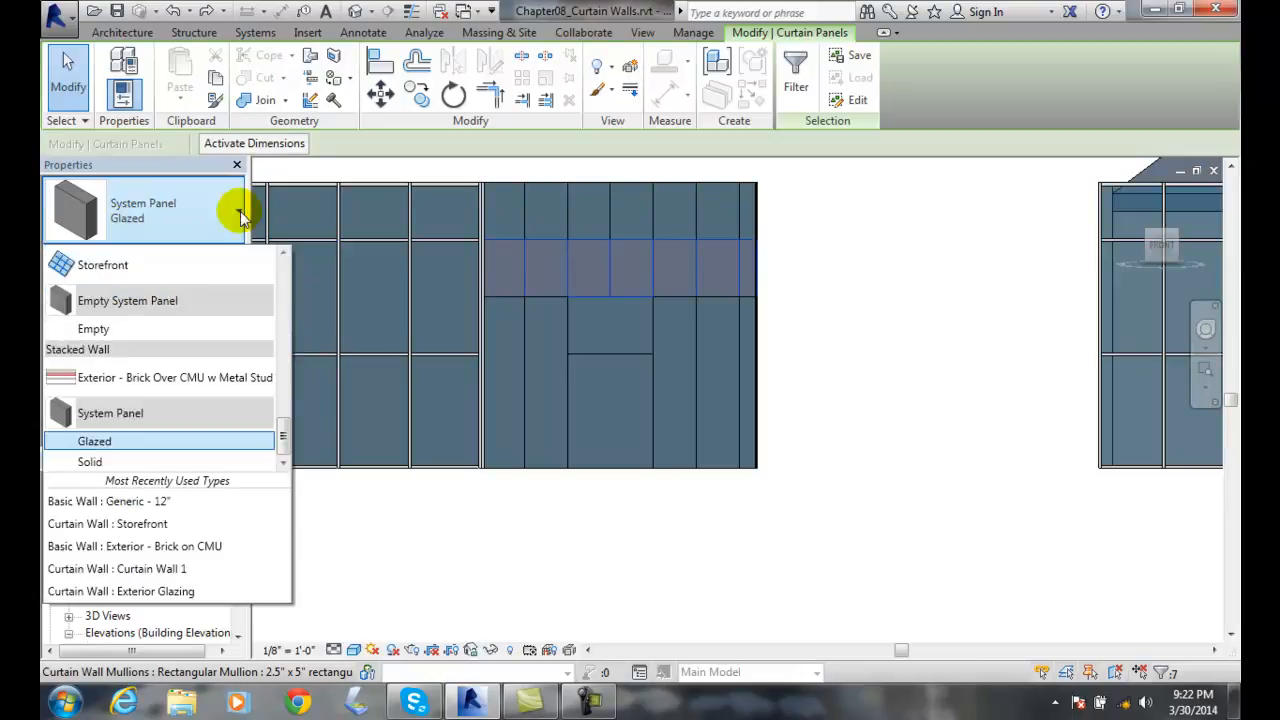
pyautogui.scroll(3)
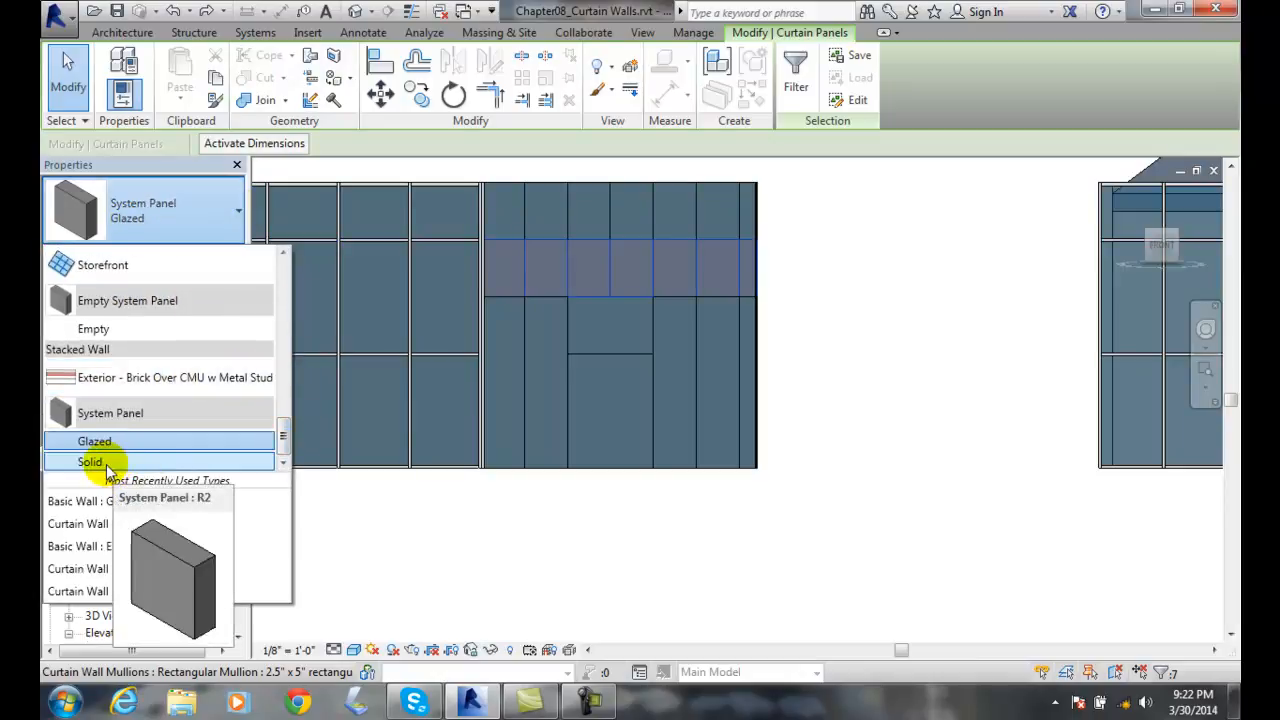
pyautogui.click(94, 441)
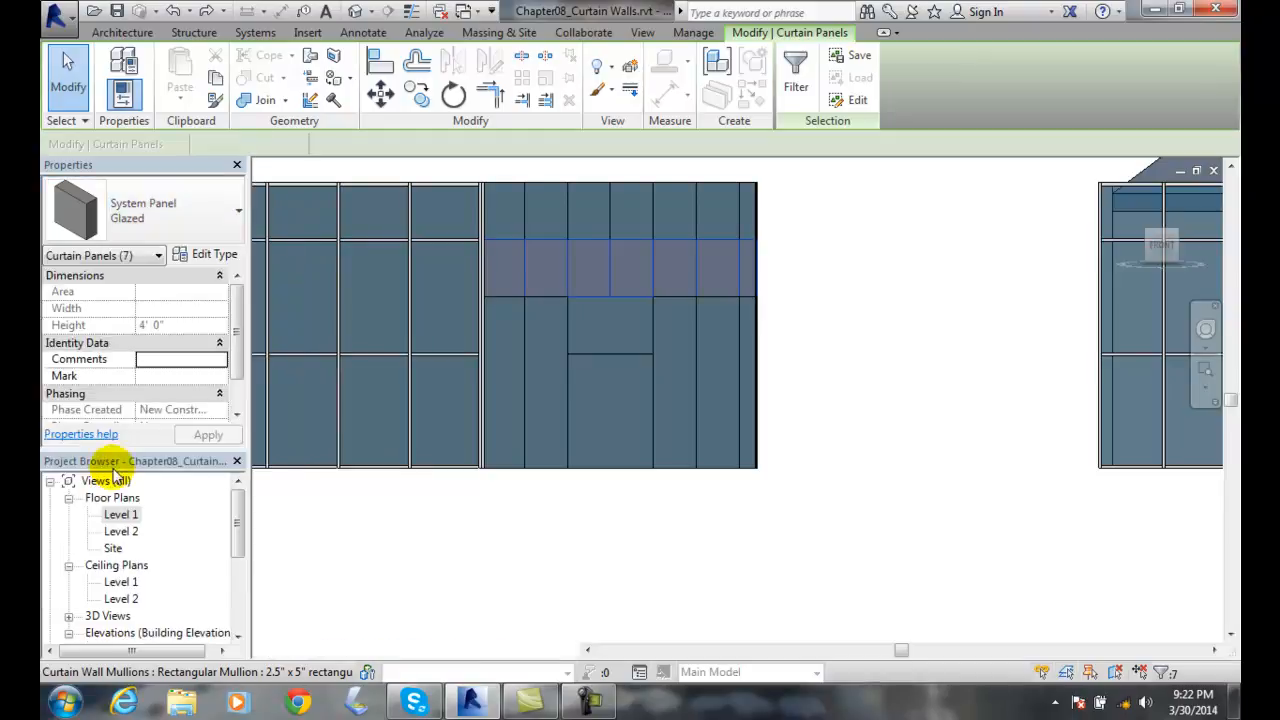
pyautogui.click(620, 268)
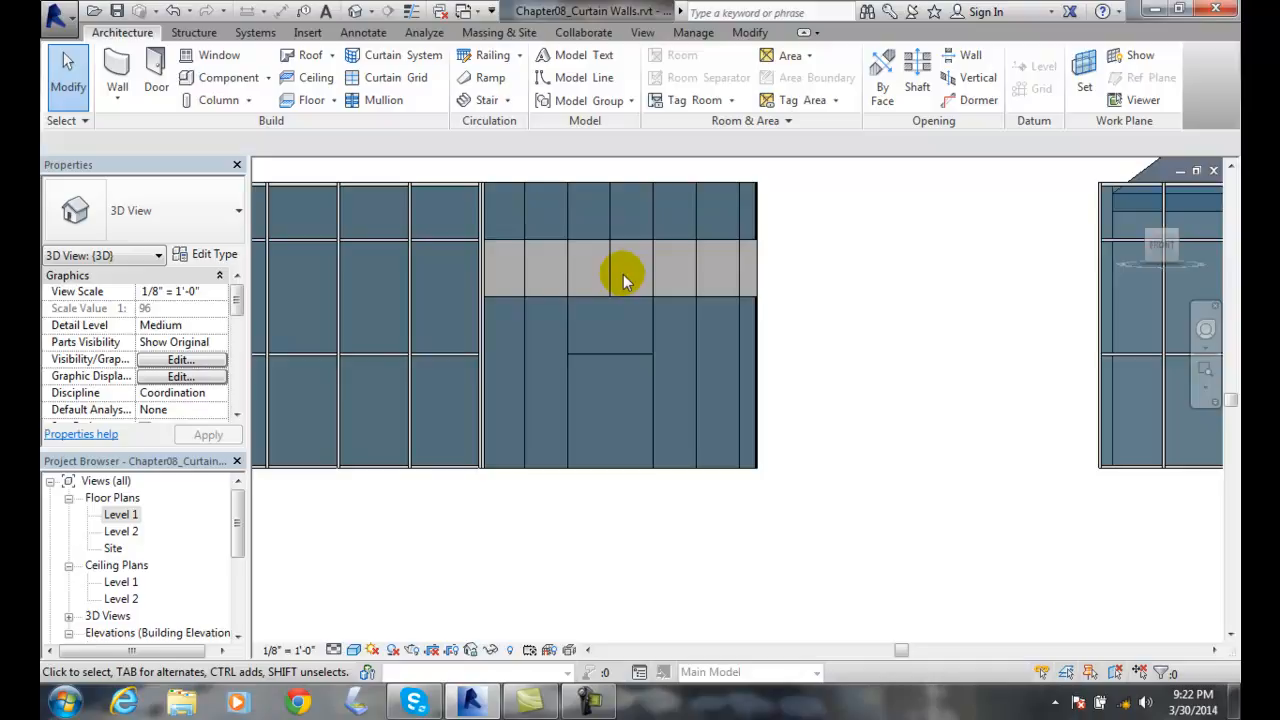
pyautogui.moveTo(1210, 405)
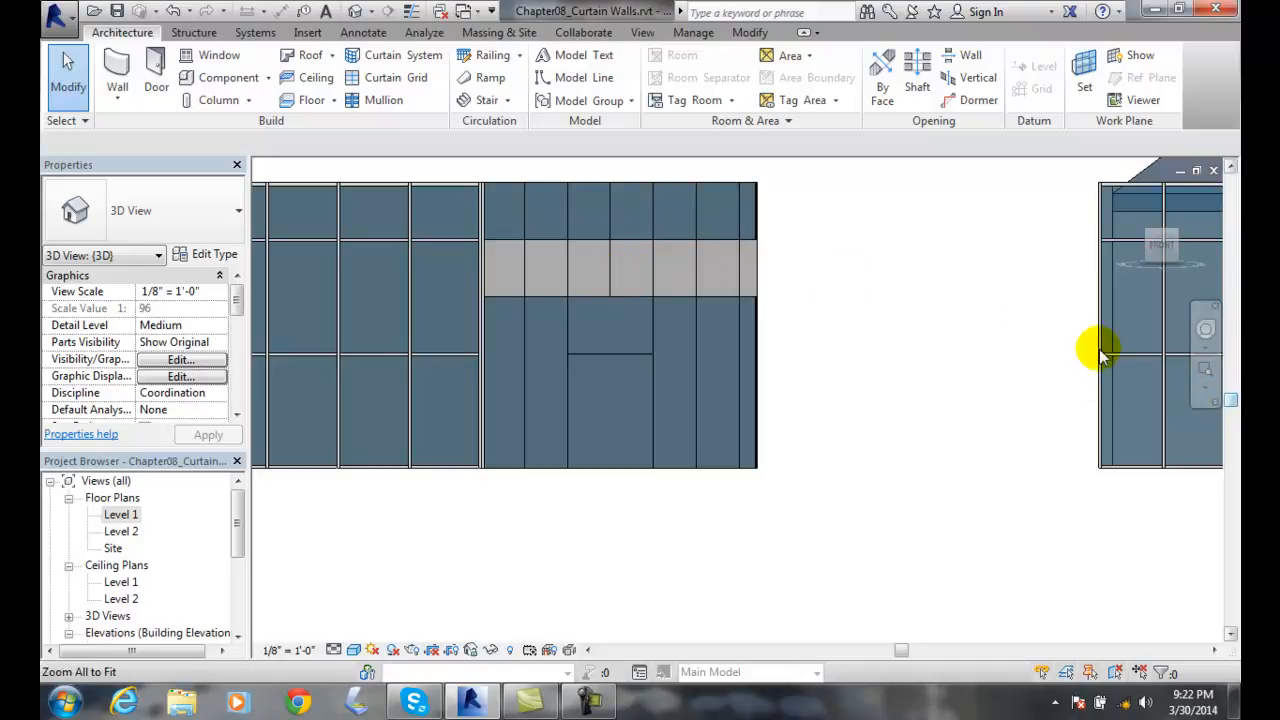
pyautogui.moveTo(1165, 245)
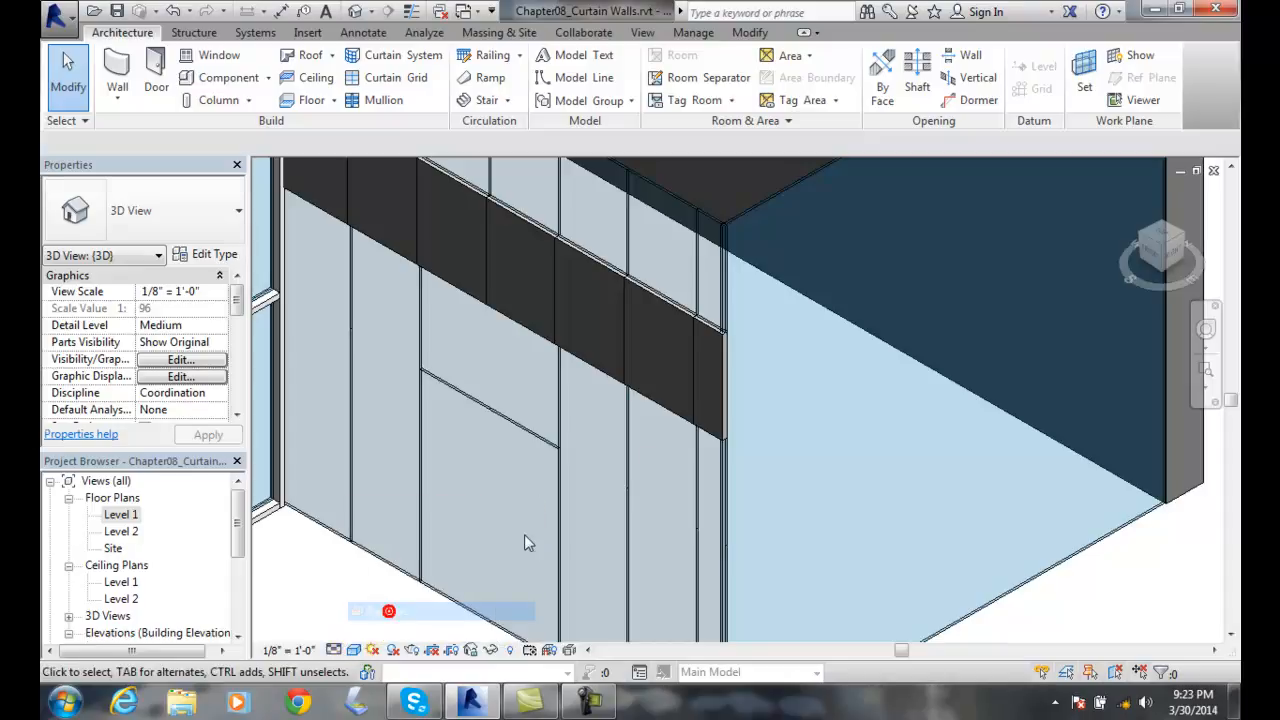
# Step: Switch to the 3D view to see the dark band of solid panels
pyautogui.click(698, 382)
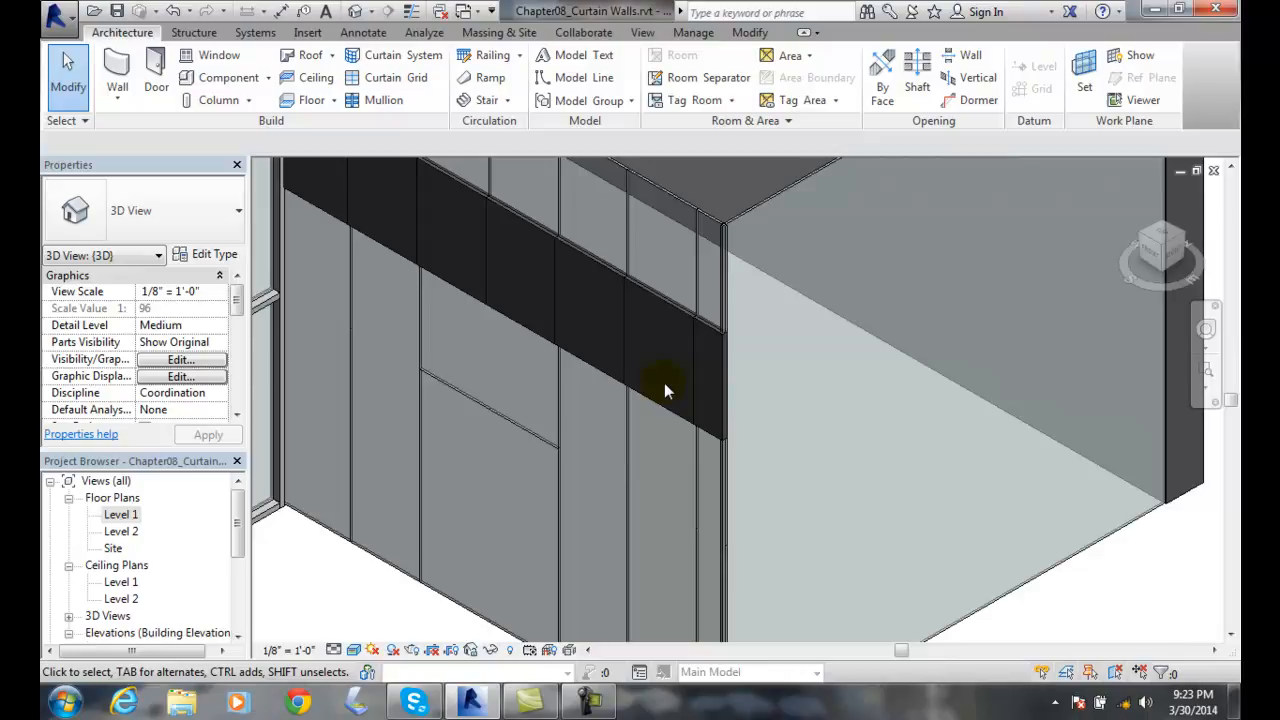
pyautogui.moveTo(700, 405)
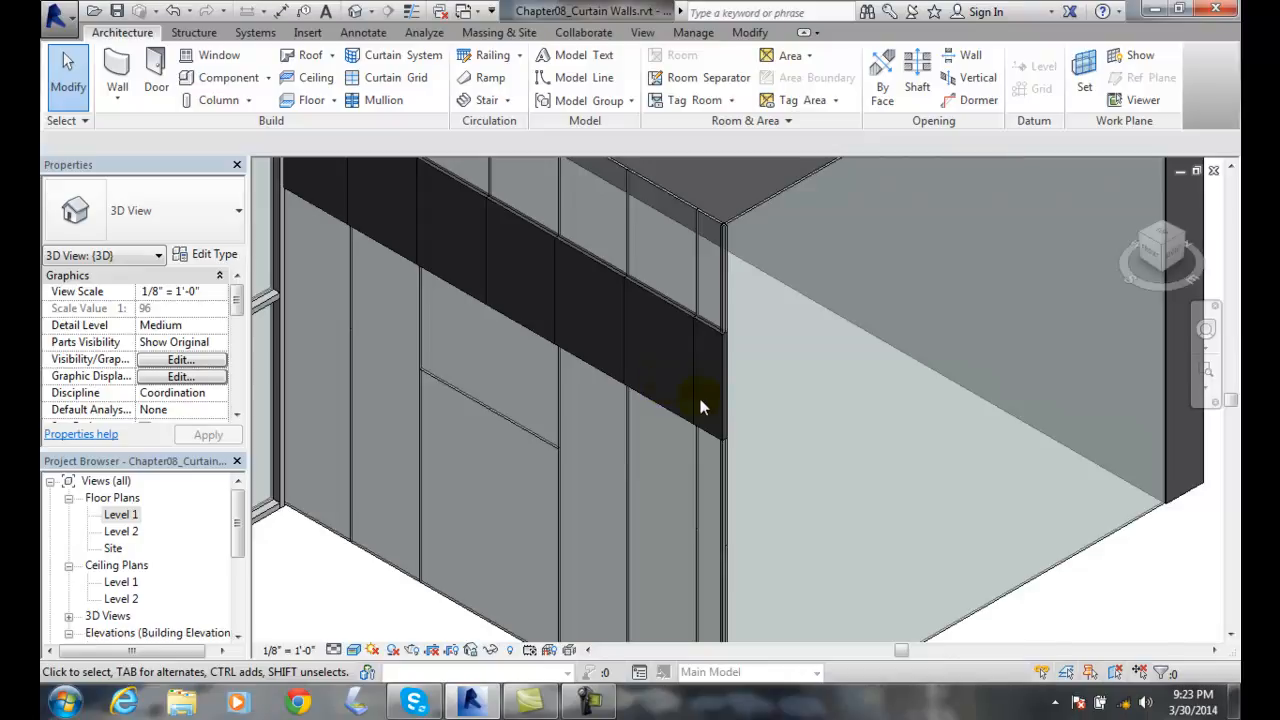
pyautogui.moveTo(685, 445)
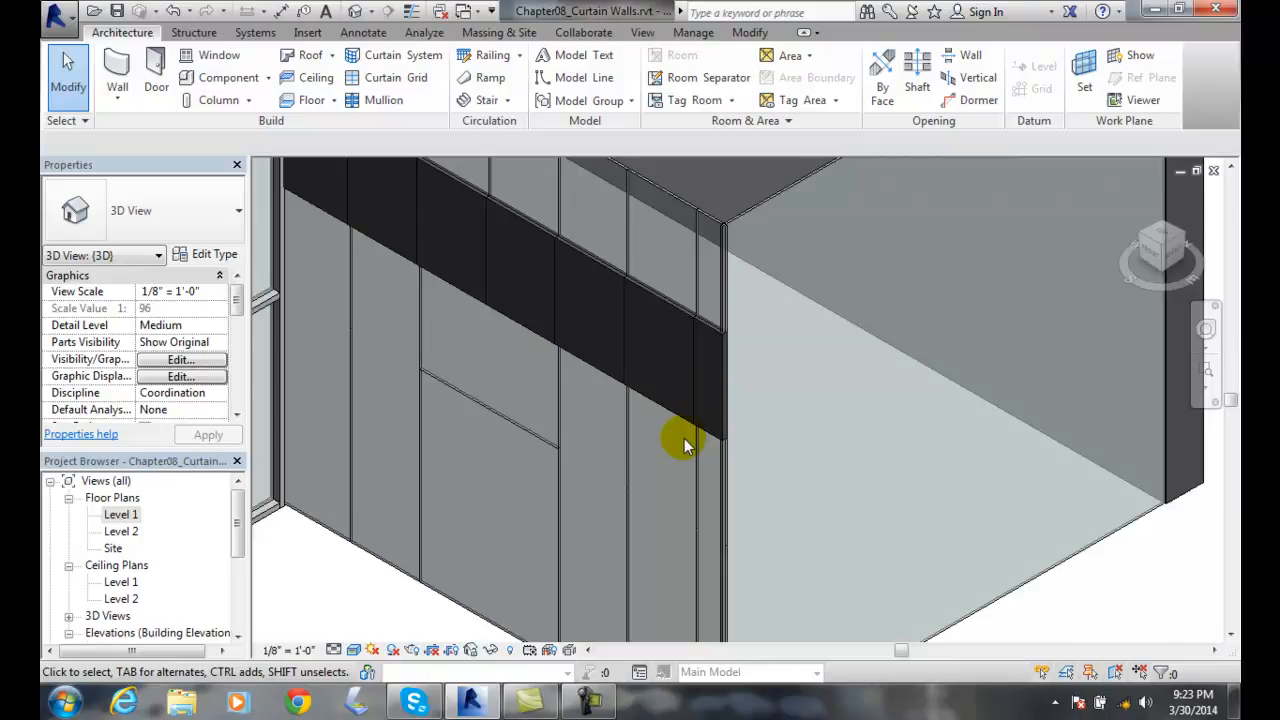
pyautogui.moveTo(645, 480)
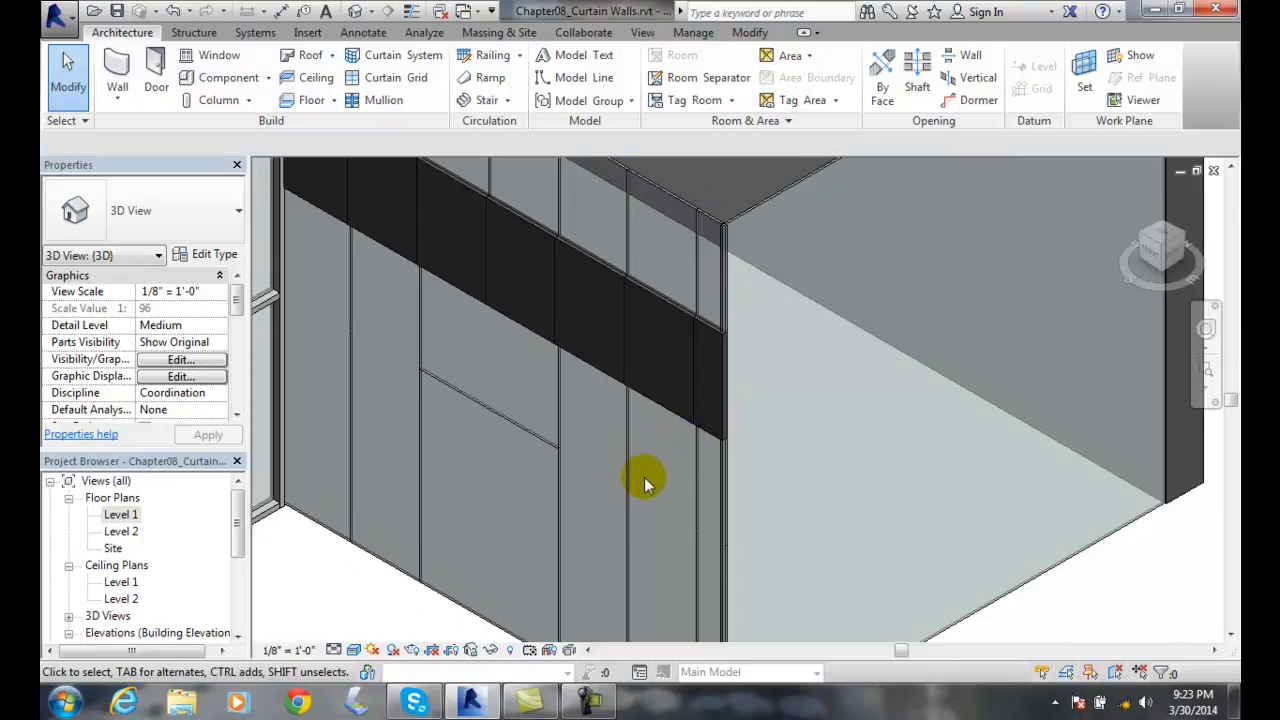
pyautogui.moveTo(620, 535)
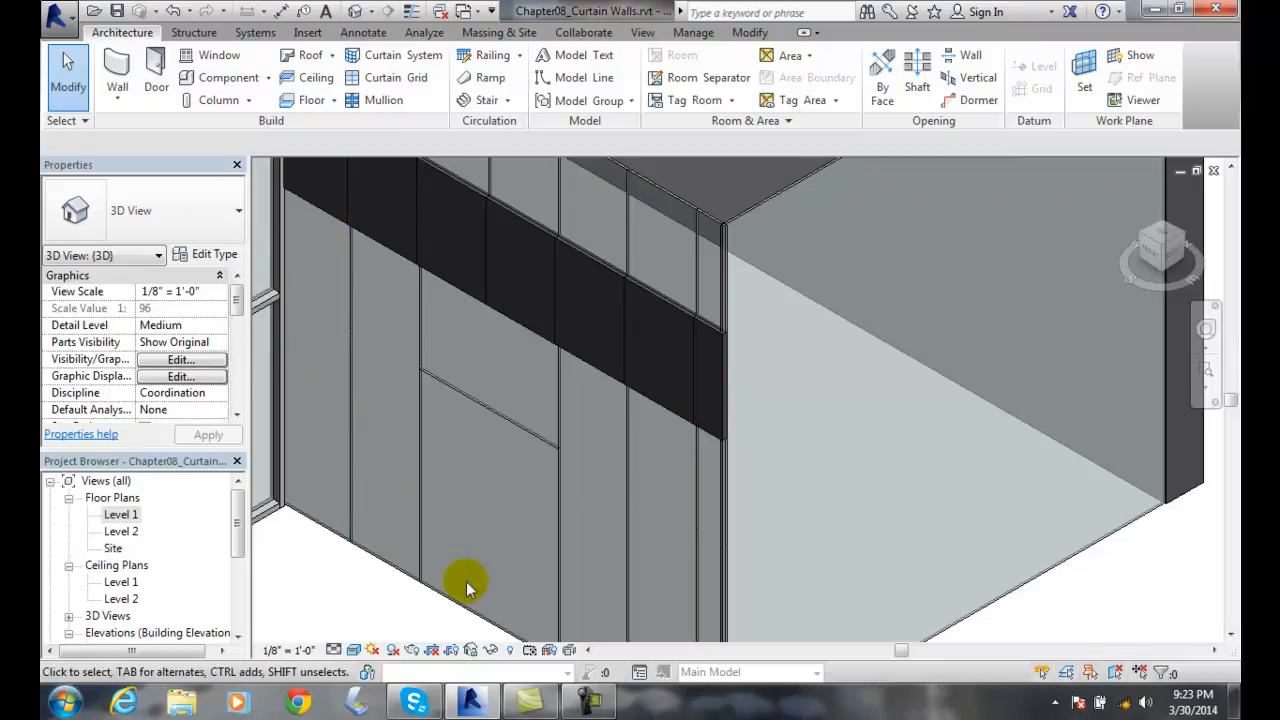
pyautogui.moveTo(935, 442)
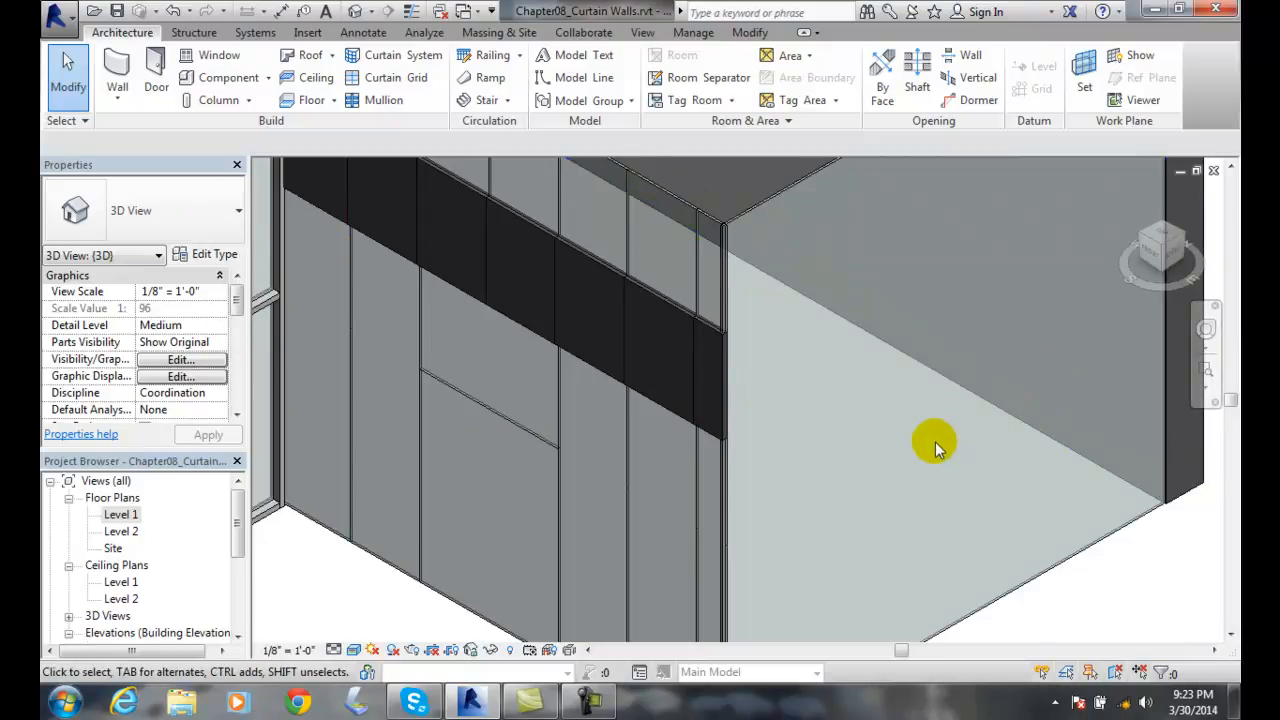